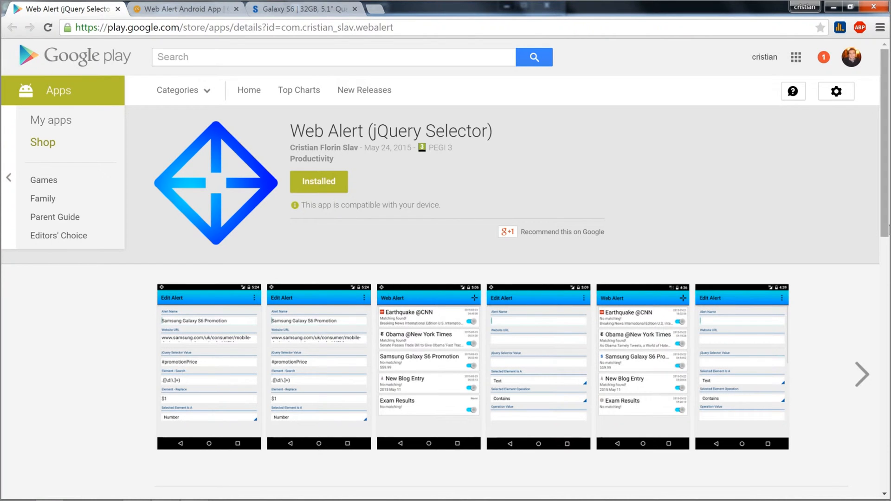
Step: Open a blank Edit Alert form for a new alert from the main alert list
click(227, 28)
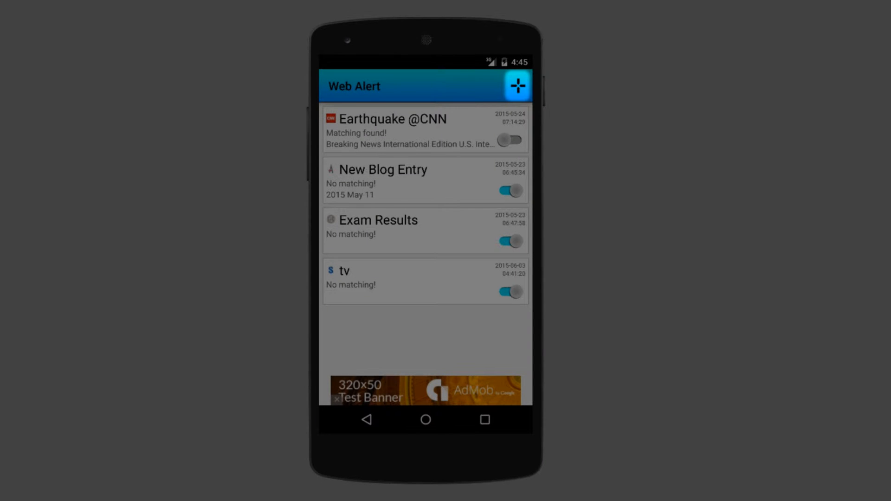
click(516, 85)
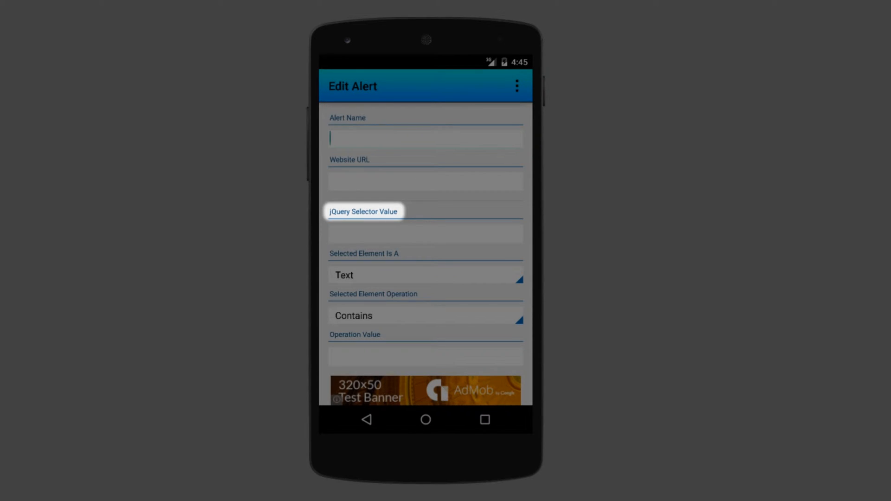
click(363, 211)
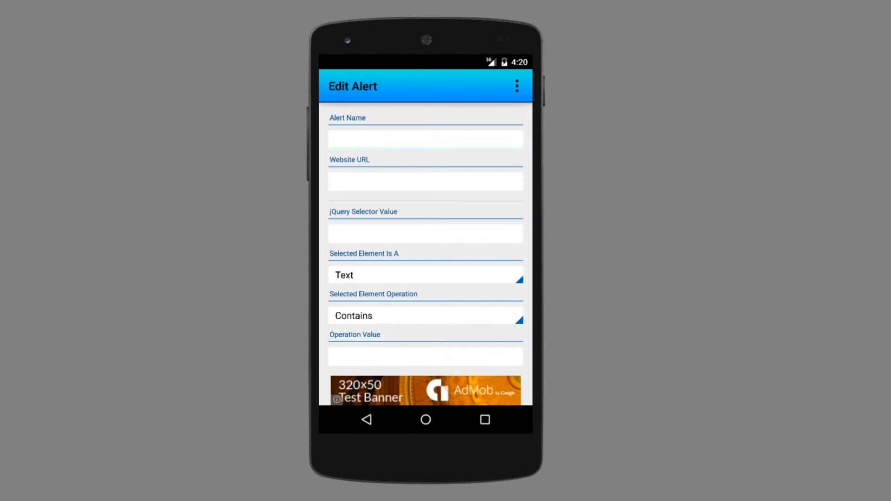
click(425, 139)
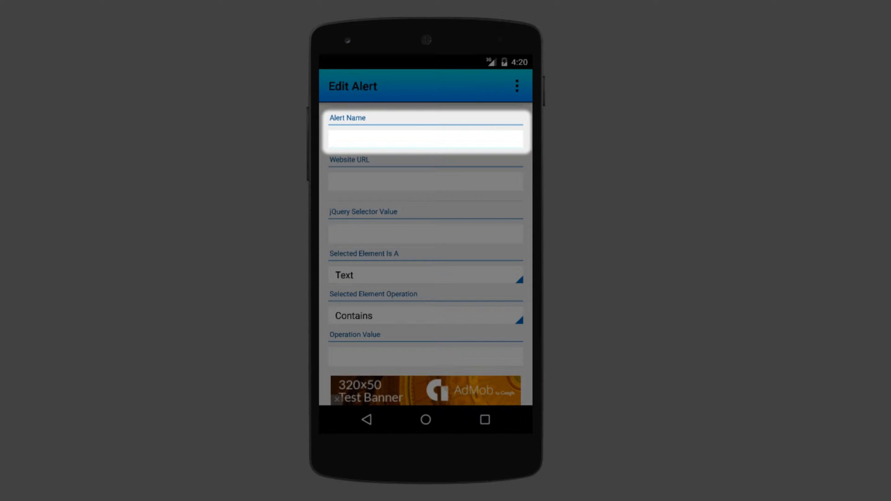
click(425, 139)
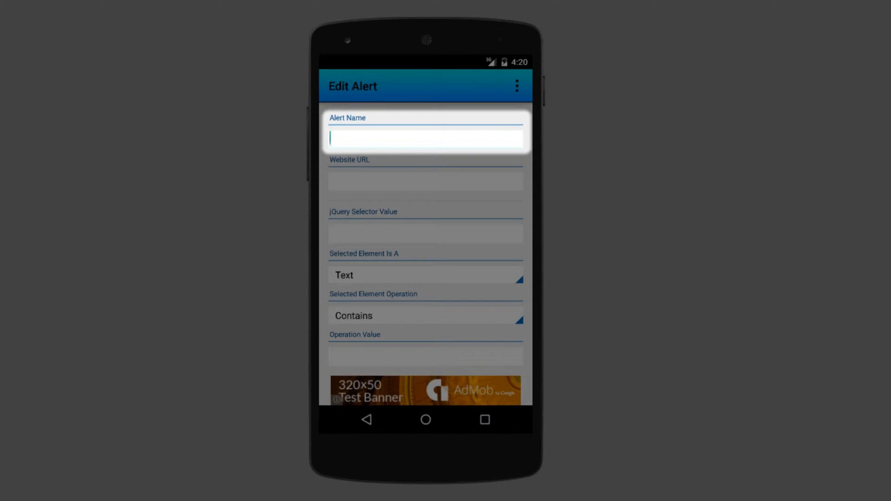
text(New Blog Entry)
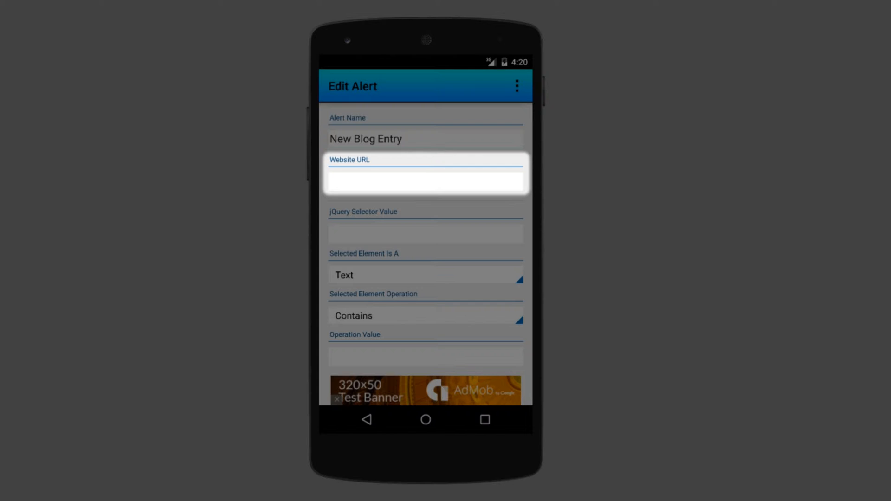
text(www.amiq.com/c)
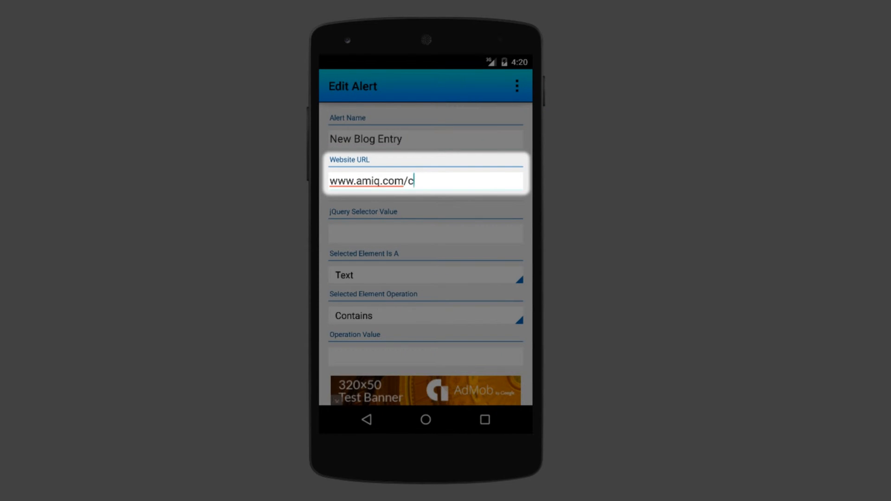
text(onsulting/blog)
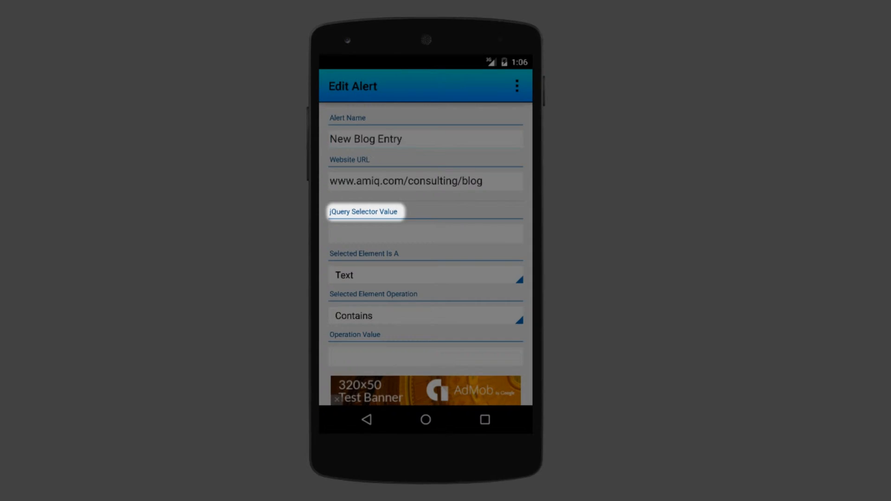
Step: Show the jQuery Selector Value help and open its selector documentation
click(362, 212)
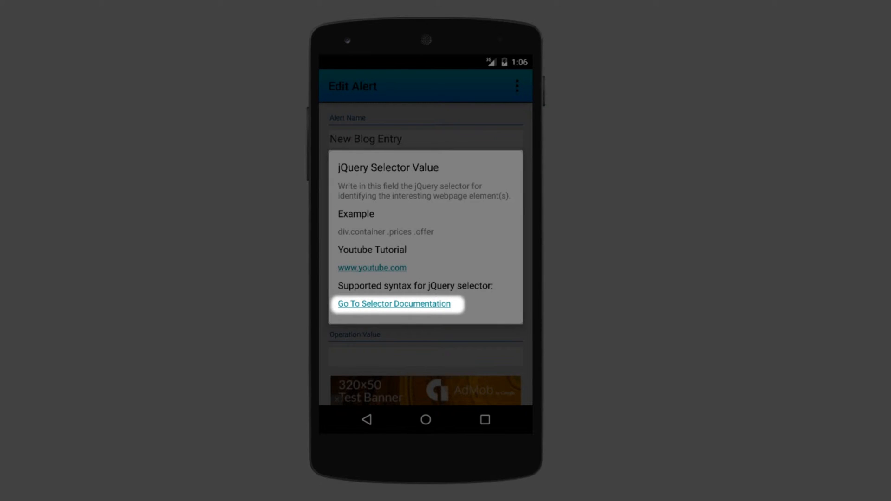
click(392, 303)
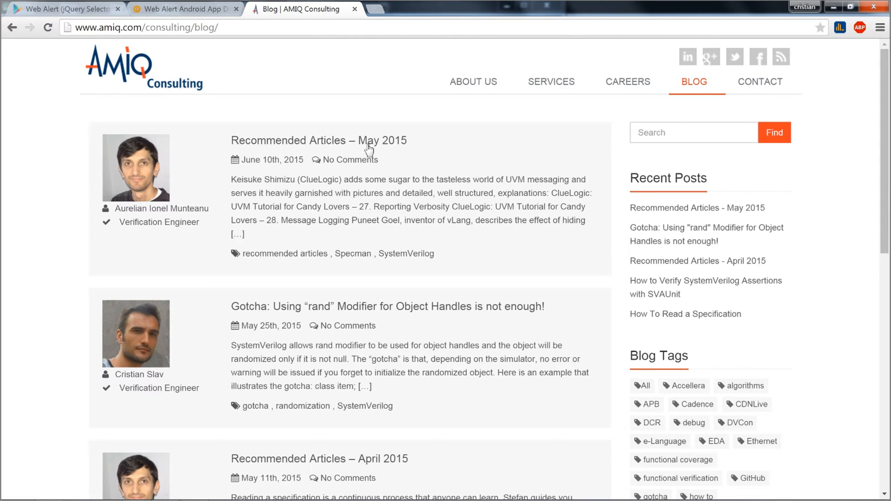
Step: Inspect the first post's date line in Chrome DevTools to find the blog-info class
right_click(368, 149)
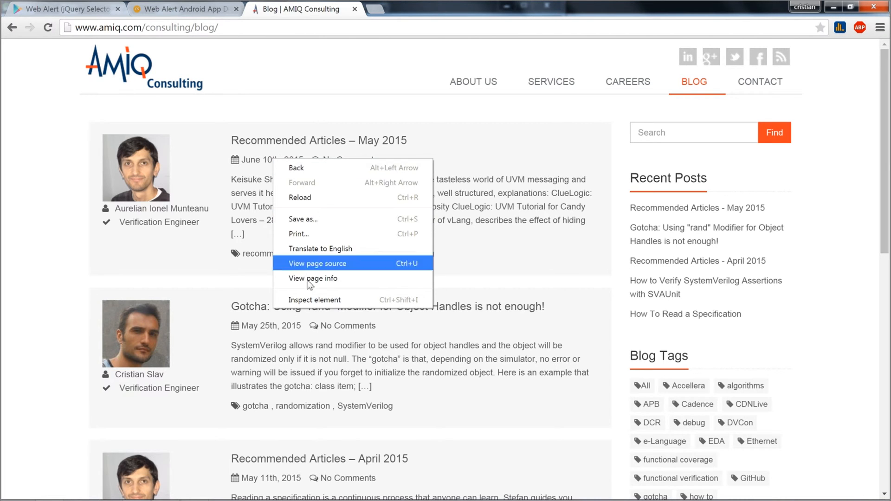
click(313, 300)
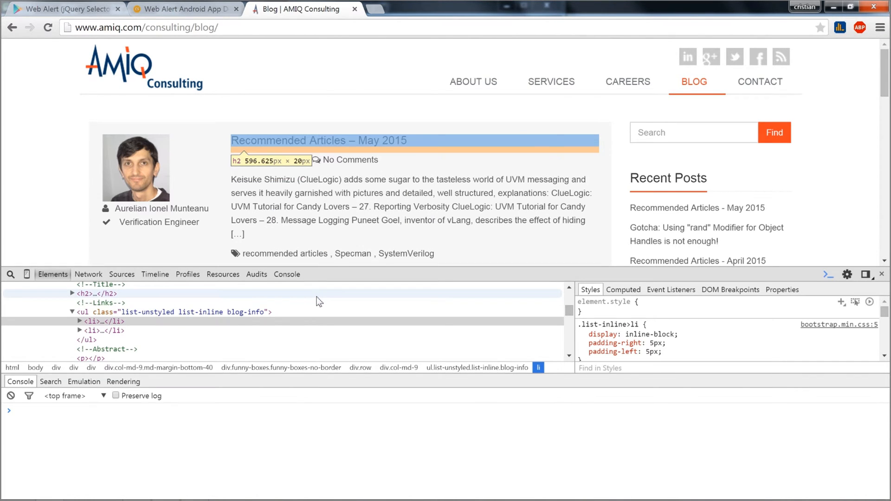
mouse_move(102, 330)
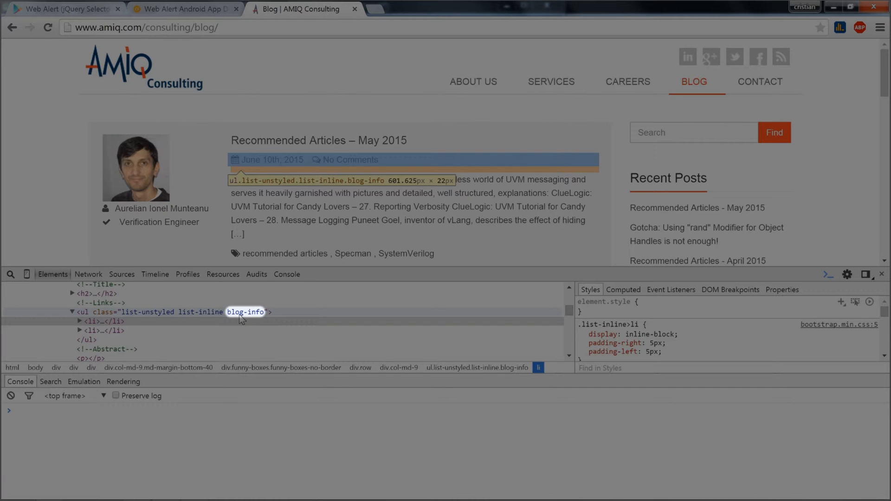
mouse_move(234, 318)
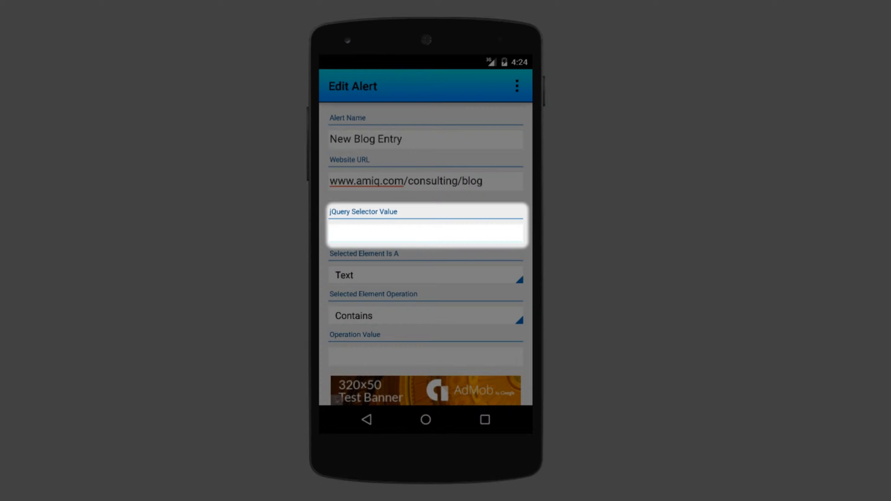
Step: Set selector .blog-info as a Date with format yyyy MMM dd and English language
text(.blog-info)
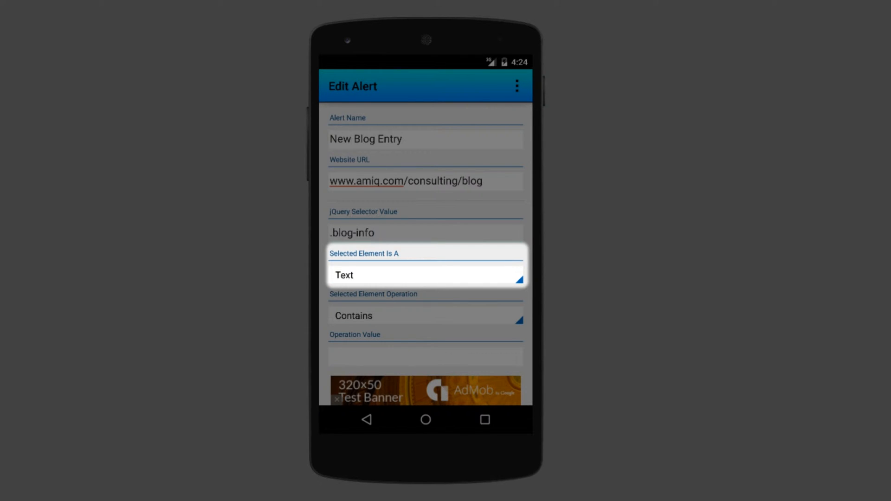
click(424, 275)
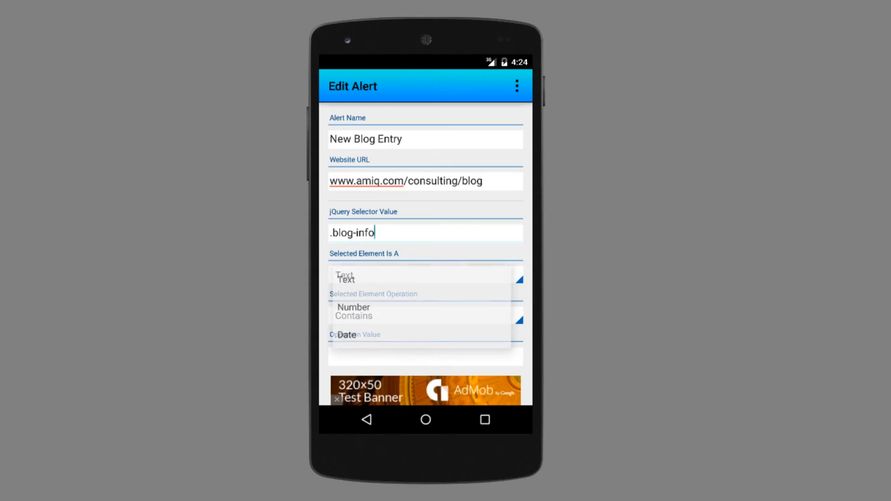
click(346, 335)
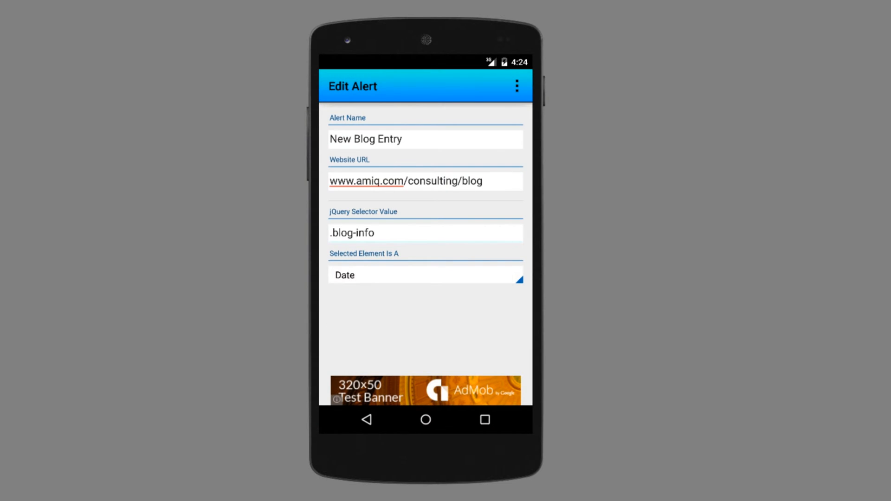
click(425, 275)
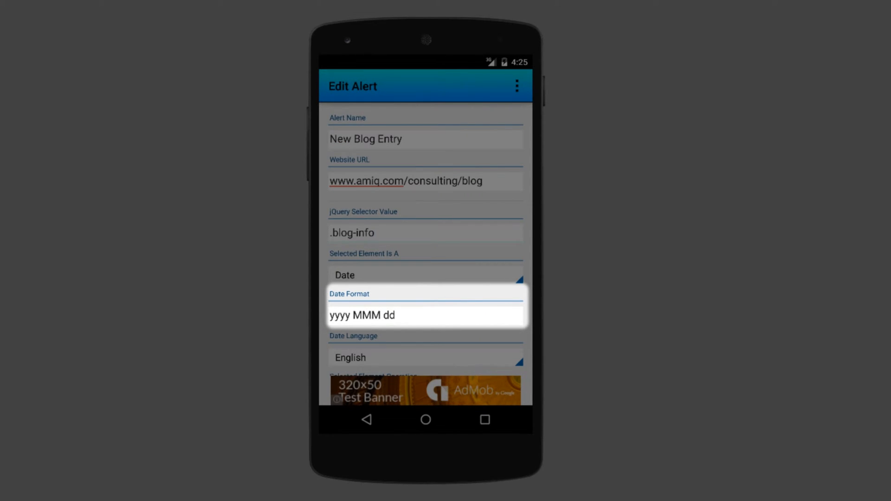
click(367, 233)
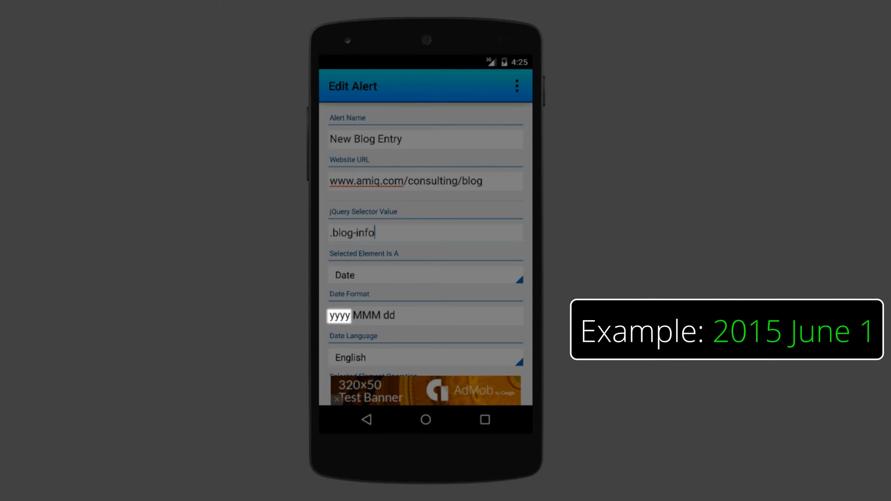
click(366, 316)
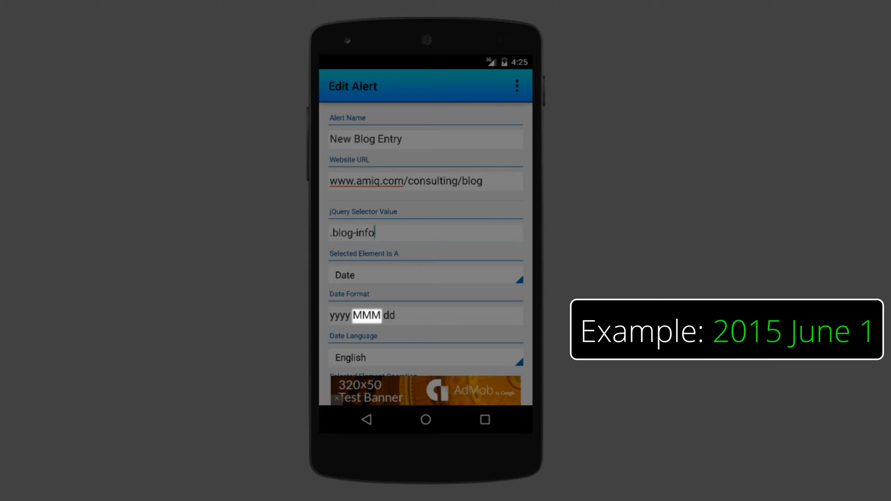
click(390, 316)
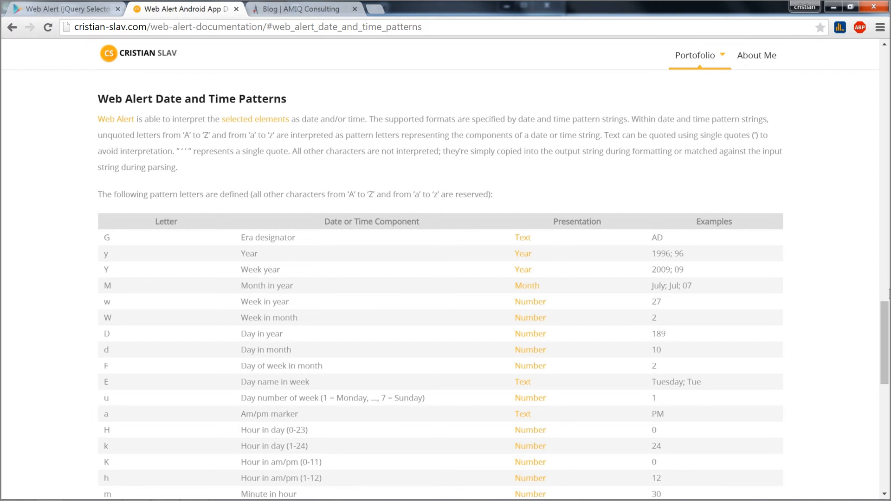
Step: Return from the date pattern documentation to the New Blog Entry alert form
click(248, 27)
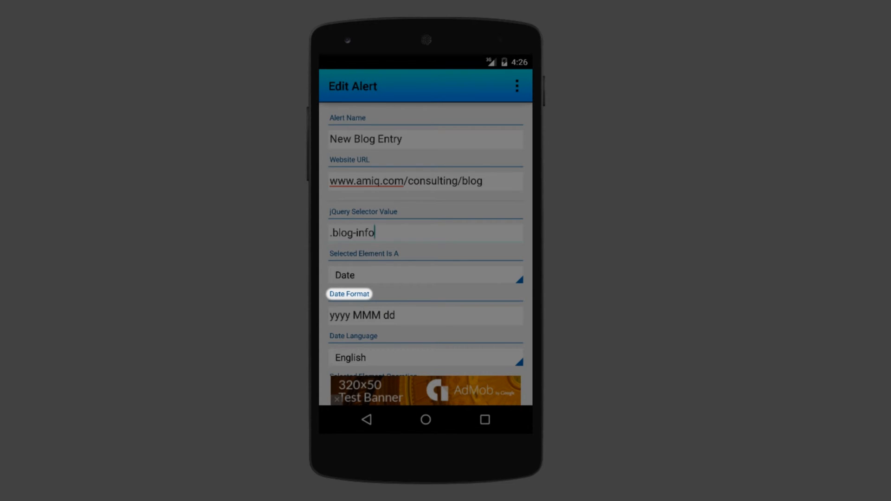
click(349, 293)
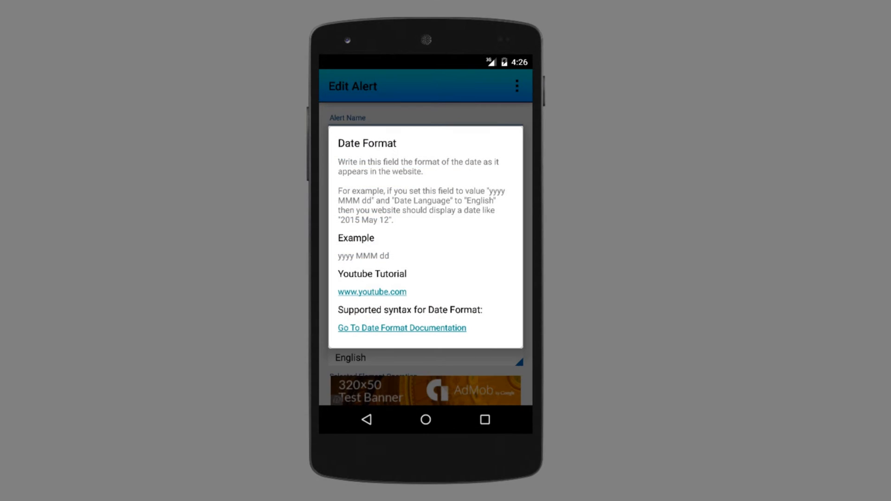
click(400, 328)
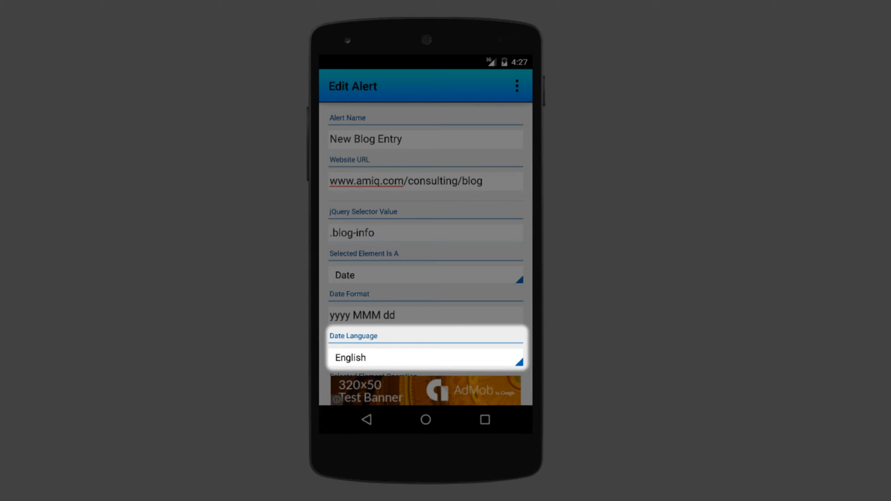
double_click(366, 315)
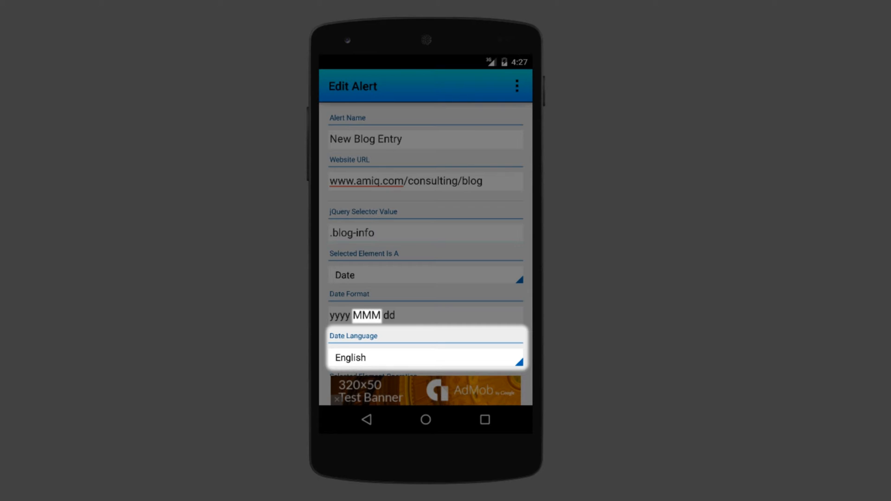
click(375, 232)
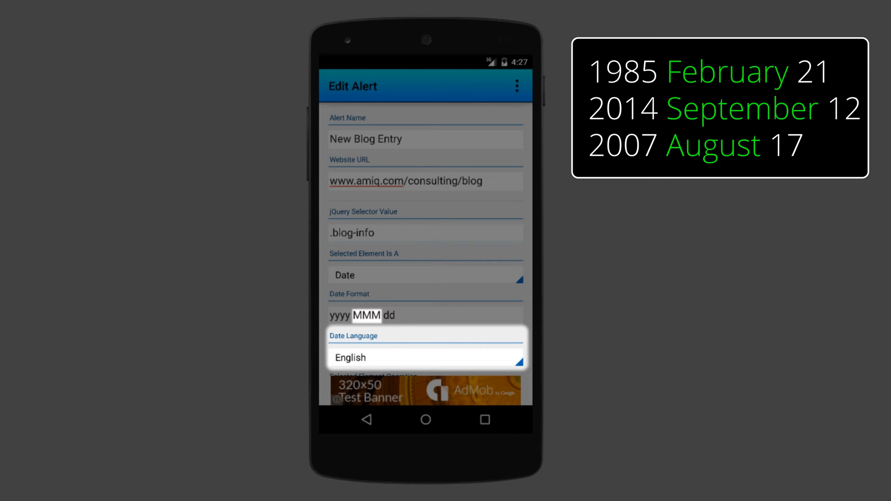
scroll(down, 3)
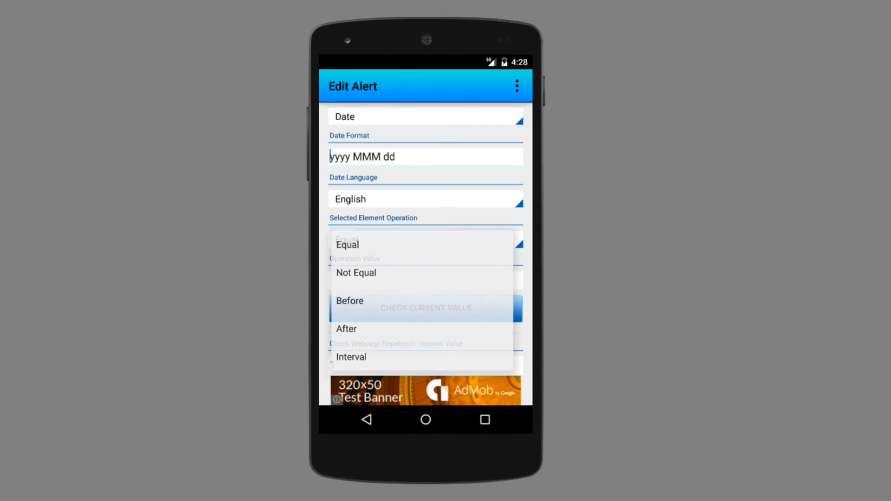
Step: Set the element operation to After with operation value 2015 June 1
click(345, 329)
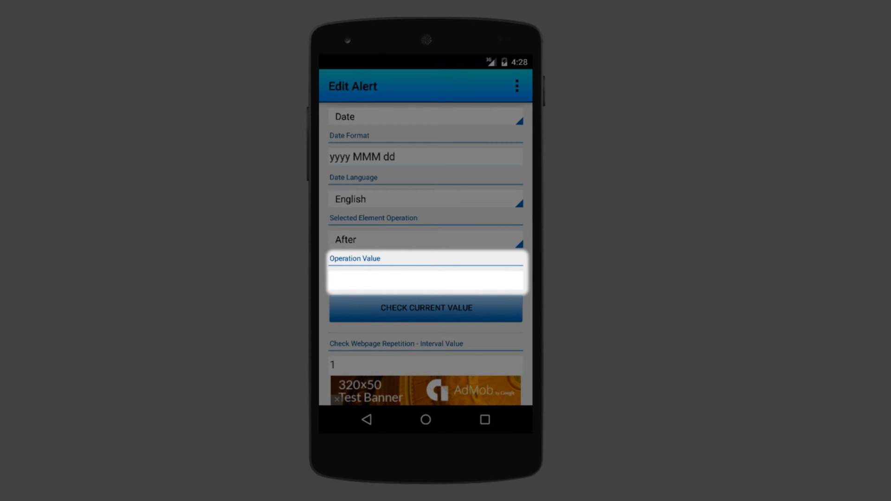
text(2015 June 1)
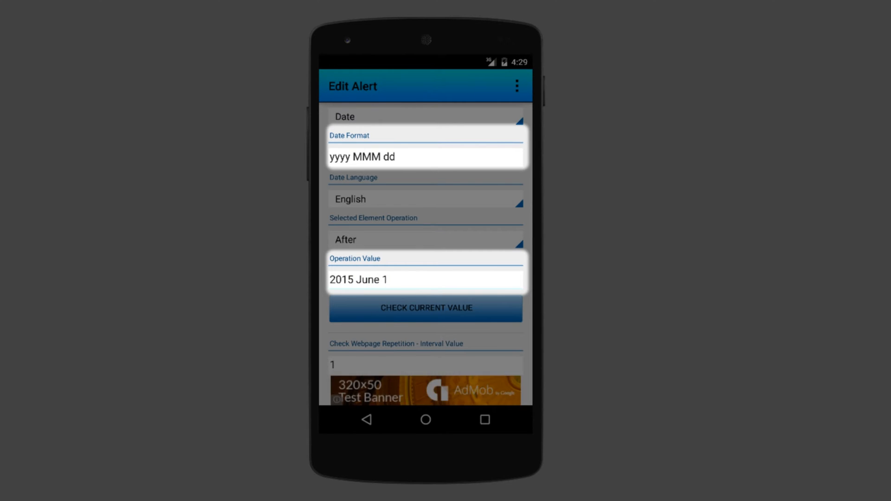
click(397, 279)
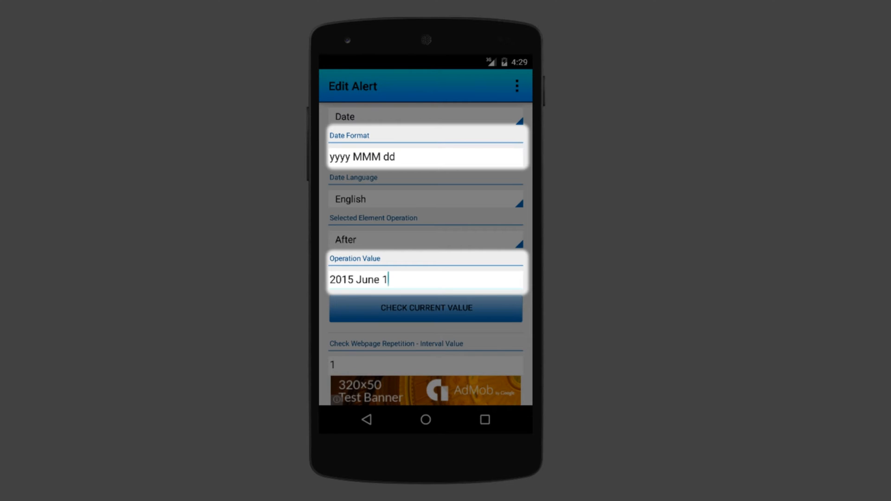
click(424, 308)
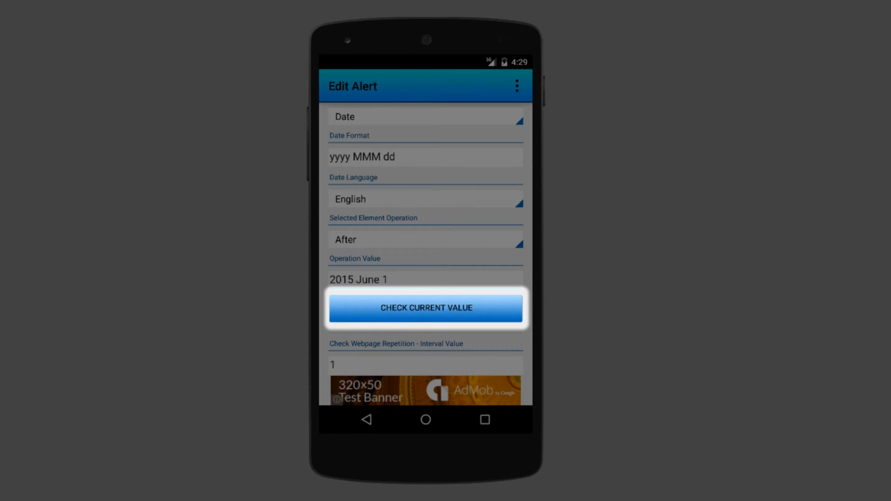
click(425, 308)
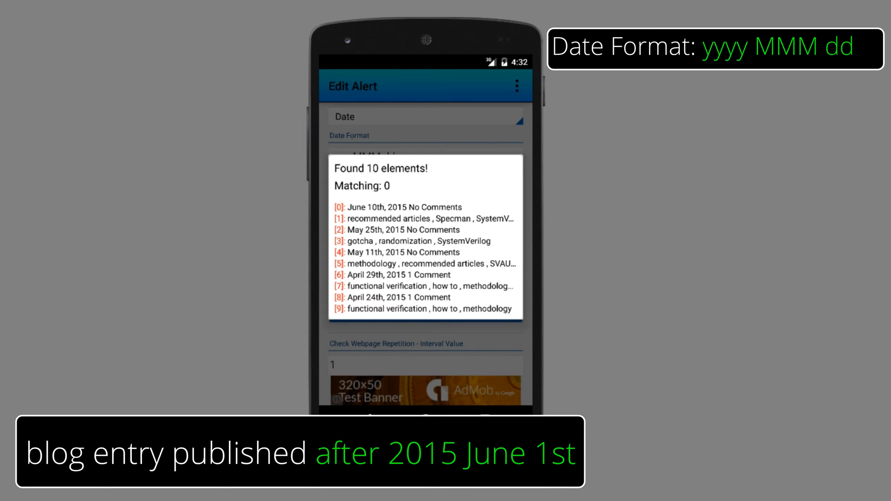
click(403, 207)
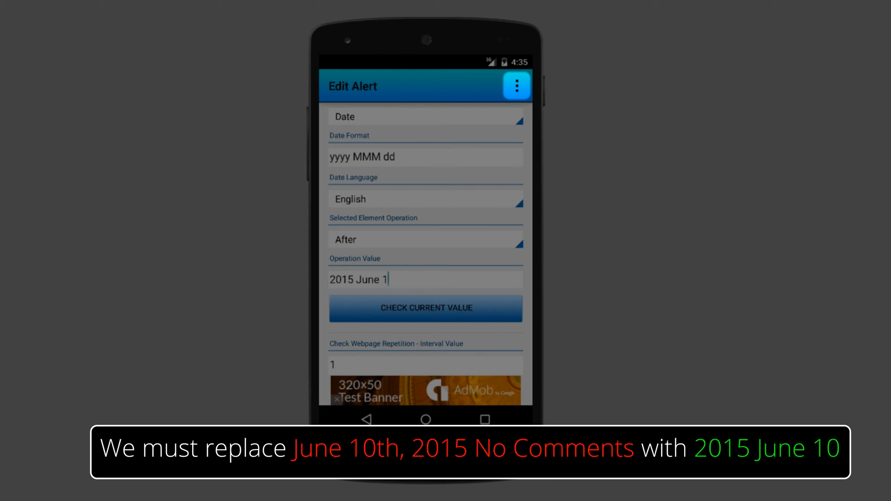
Step: Switch the Edit Alert form to Advanced View from the overflow menu
click(514, 86)
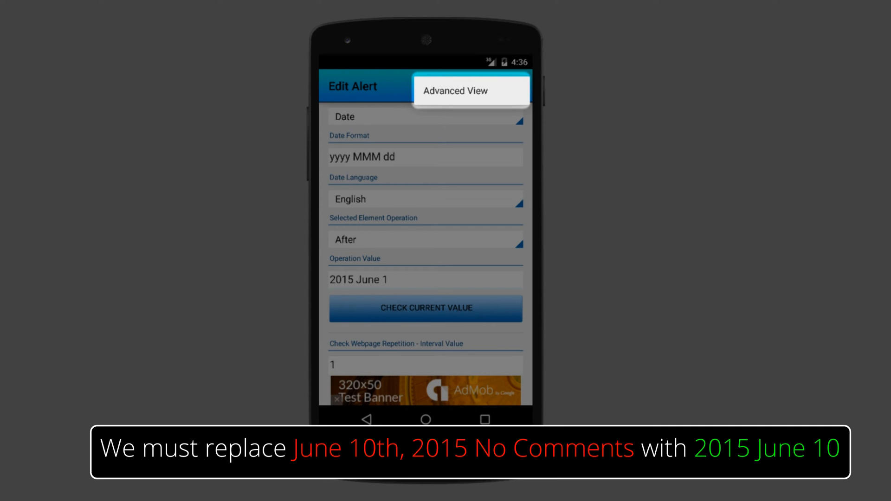
click(455, 91)
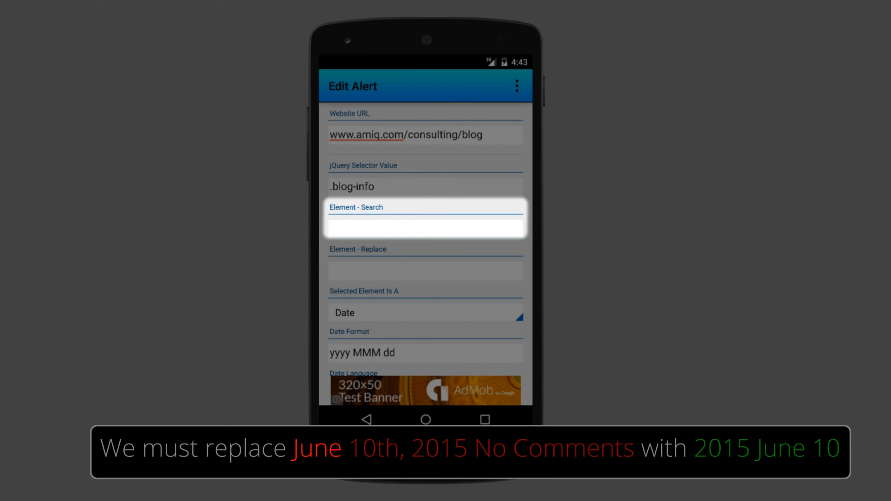
Step: Enter the regex (\w+) (\d+)\w+, (\d+).* in Element - Search
text((\w+)
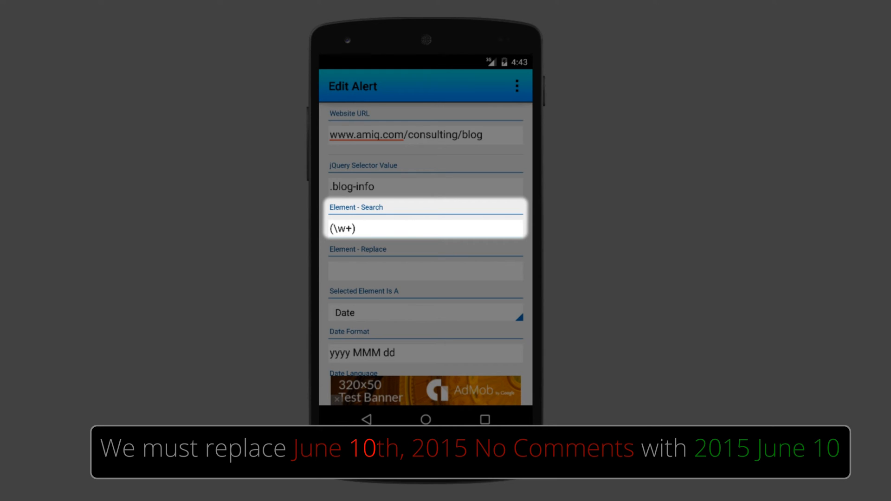
text((\d+))
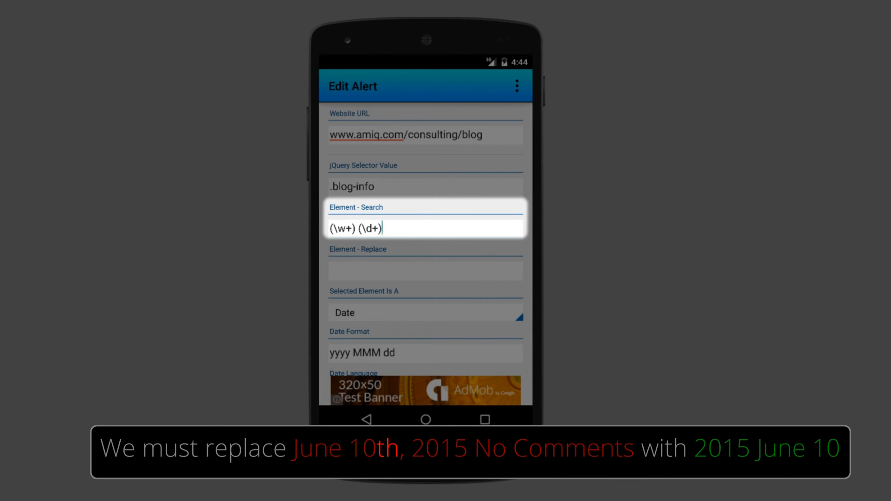
text(\w+,)
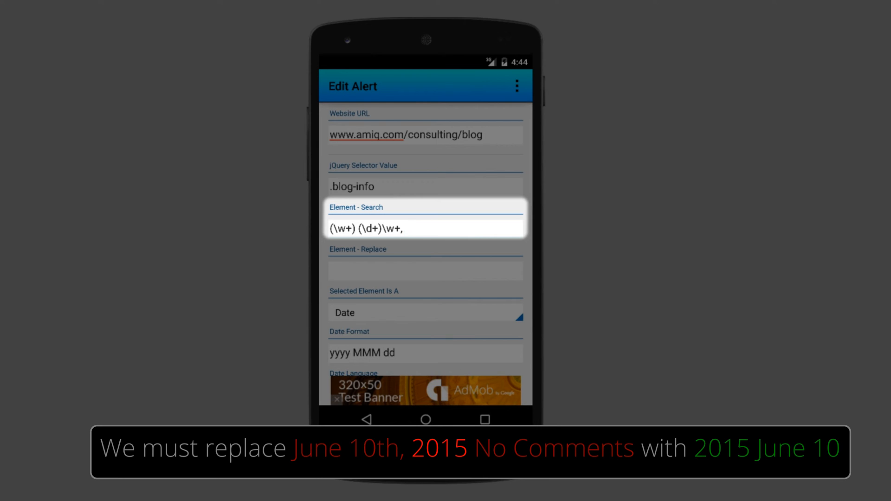
text((\d+).*)
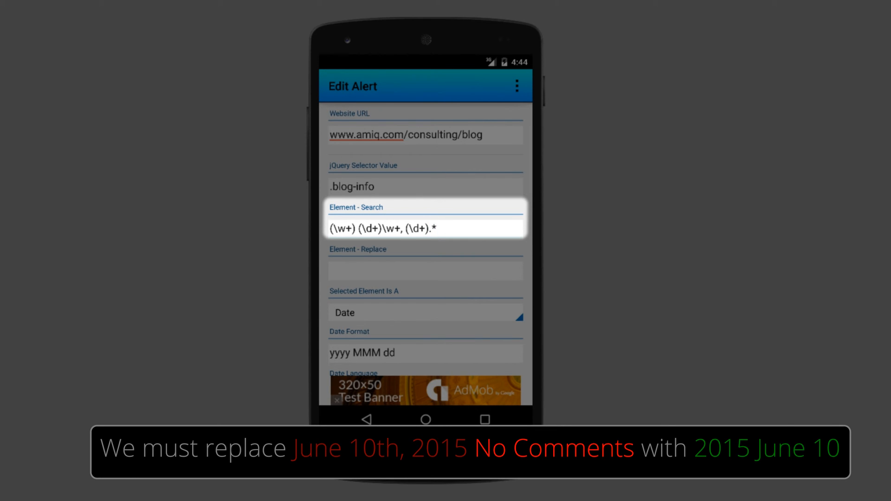
click(424, 269)
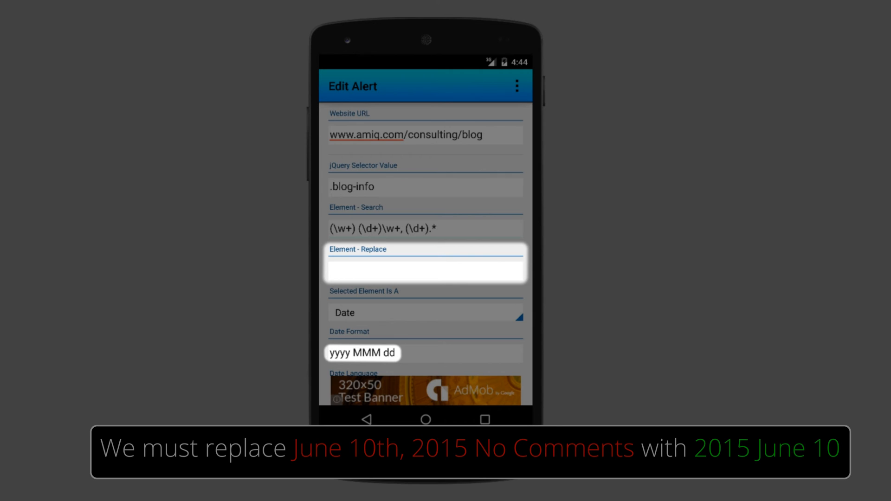
Step: Enter $3 $1 $2 in Element - Replace to reorder dates as year, month, day
click(438, 228)
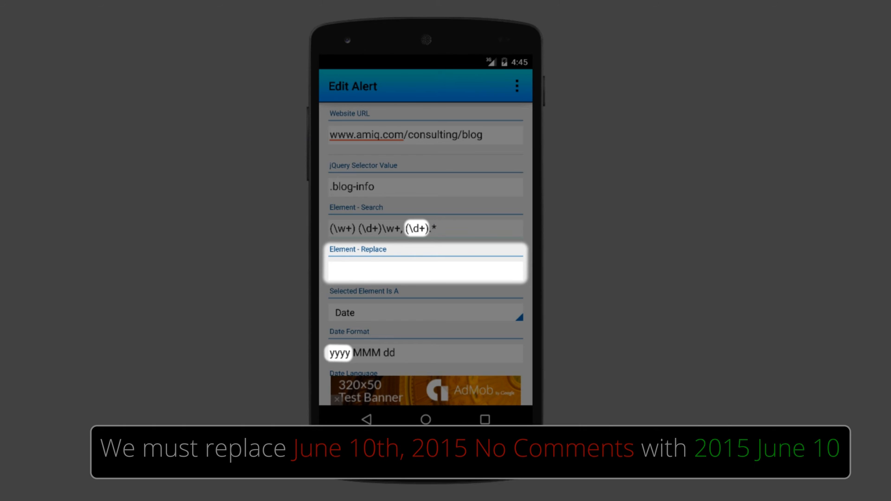
text($3 $1)
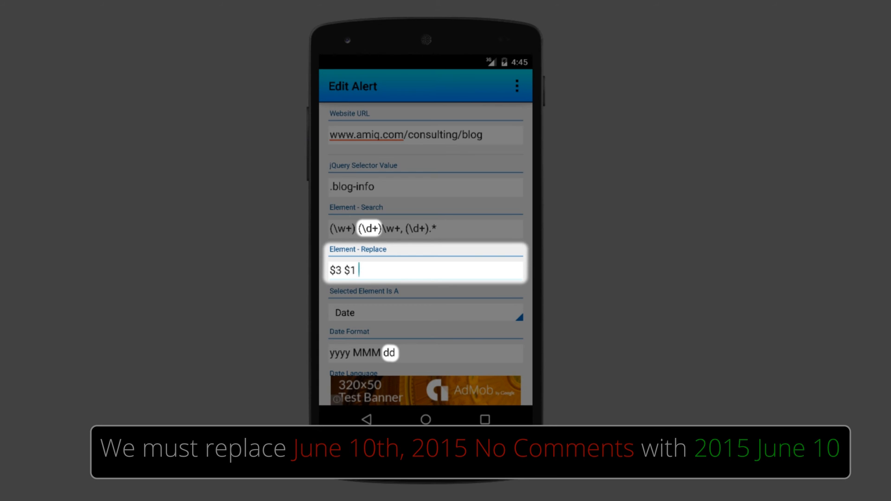
text($2)
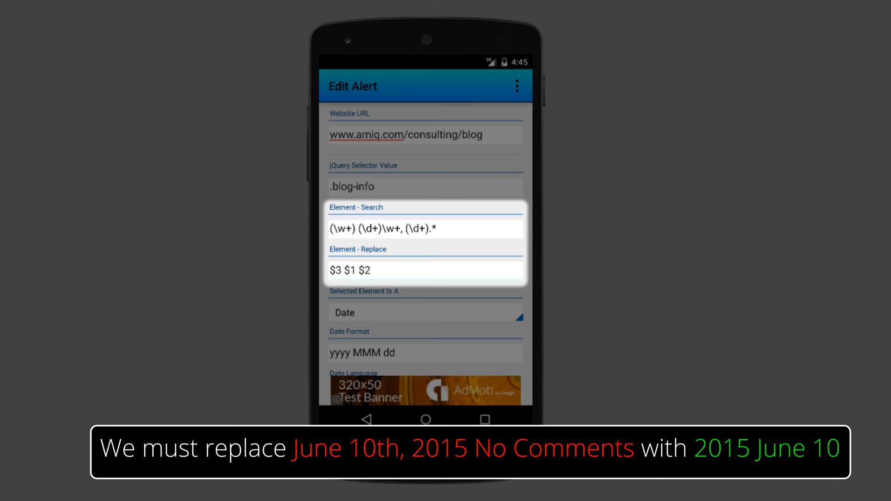
click(375, 270)
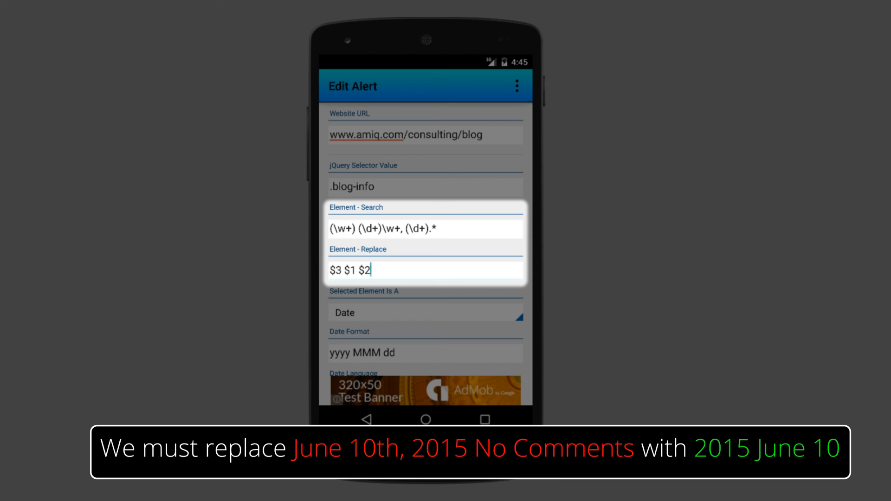
scroll(down, 3)
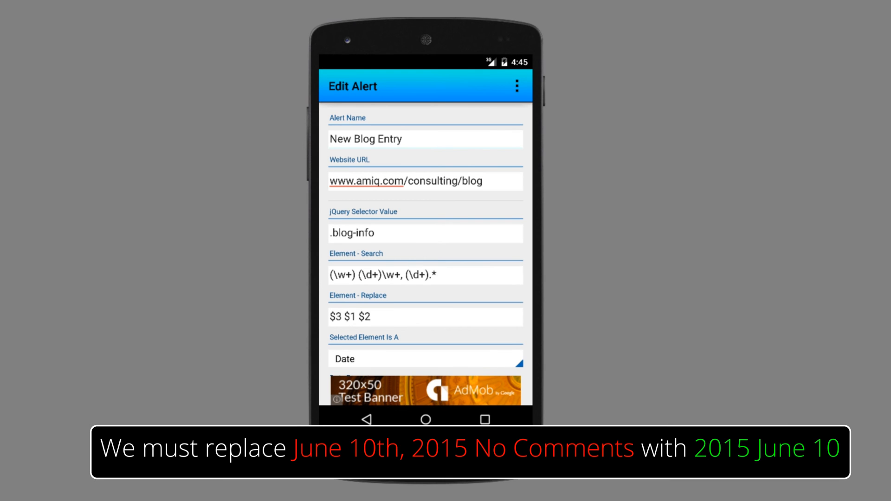
scroll(down, 3)
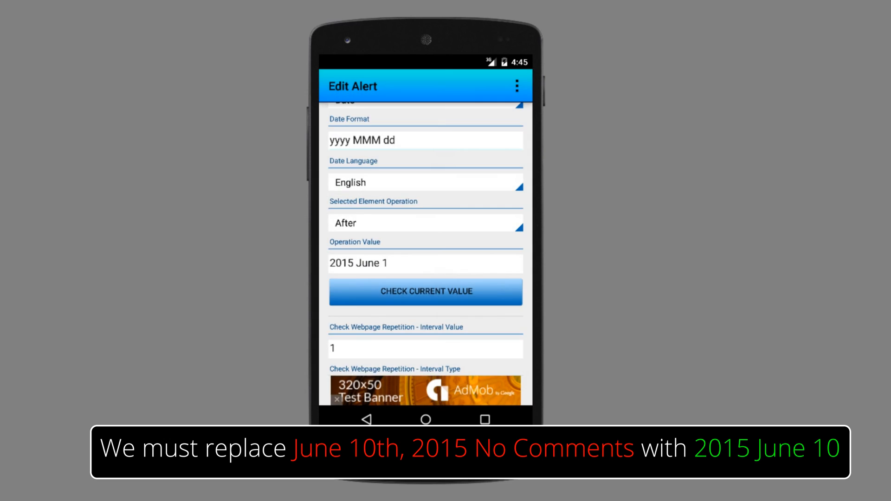
click(425, 291)
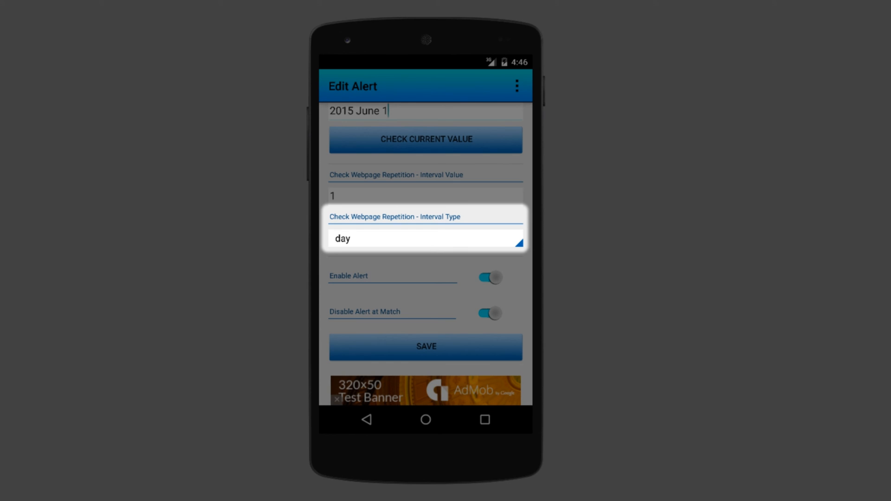
Step: Set the check interval unit to minute and save the New Blog Entry alert
click(425, 238)
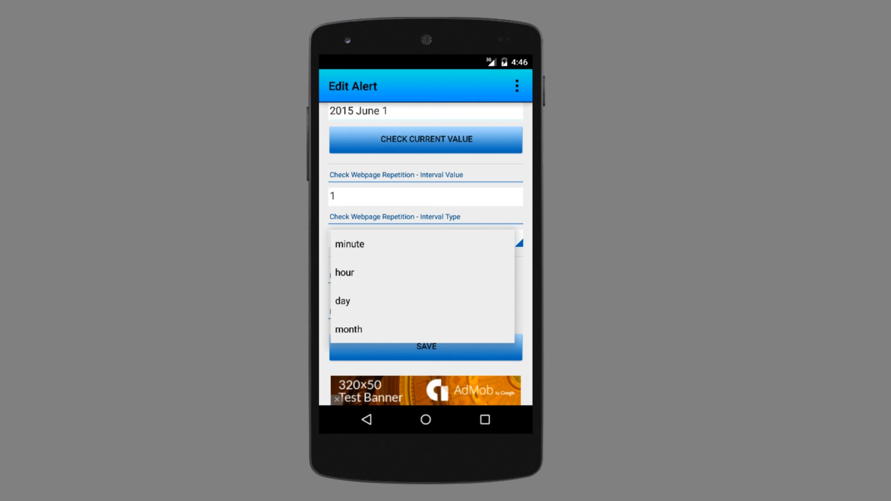
click(349, 243)
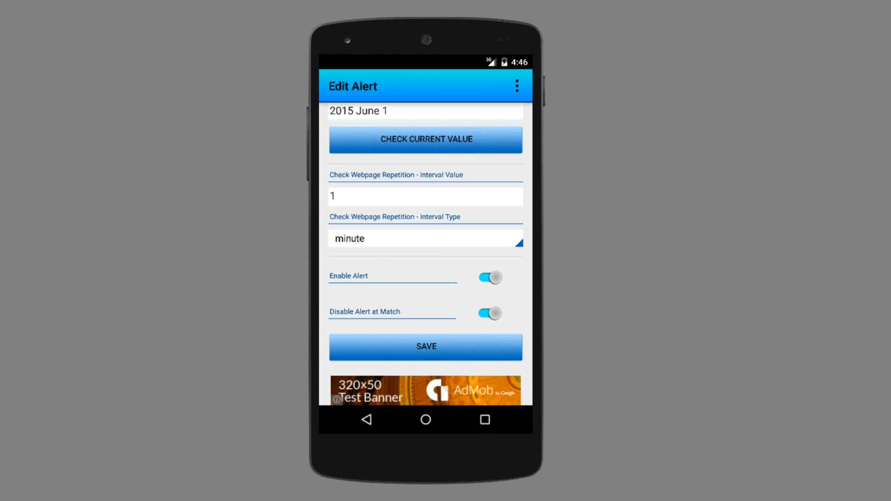
key(BACK)
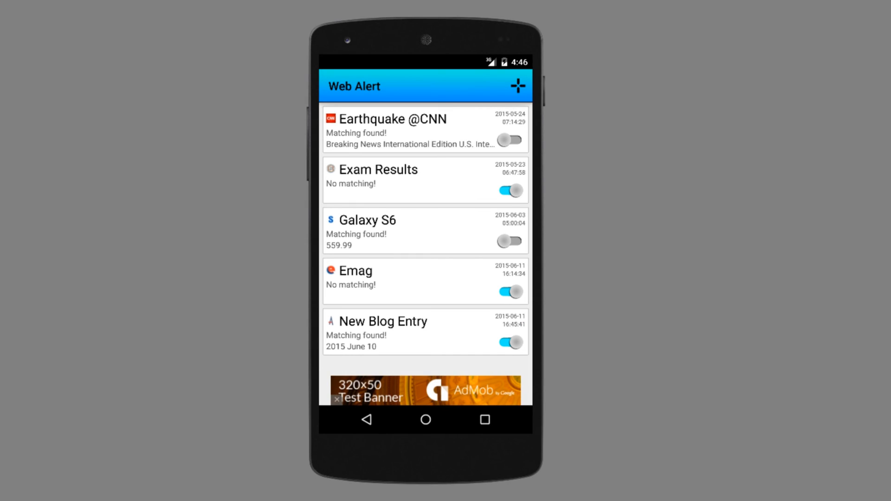
click(425, 333)
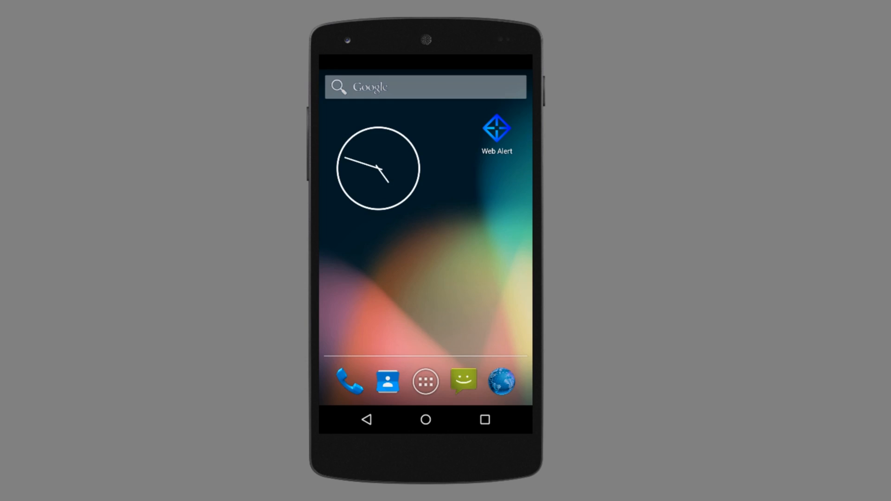
click(496, 128)
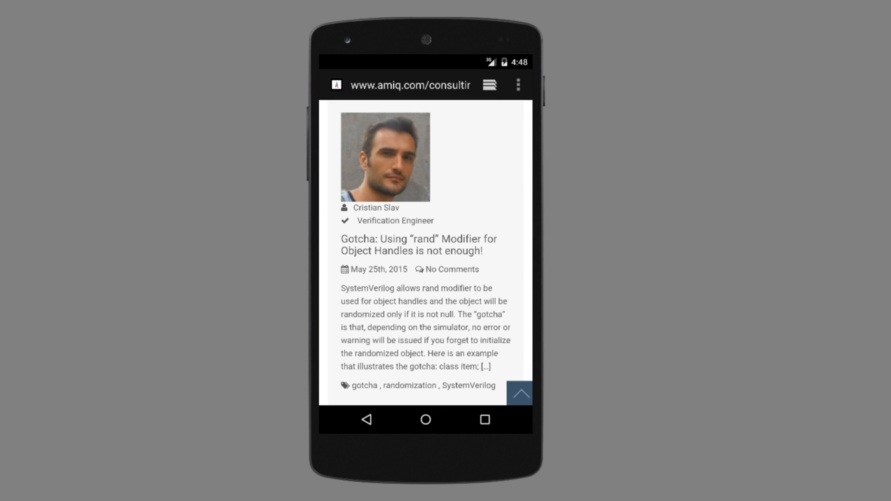